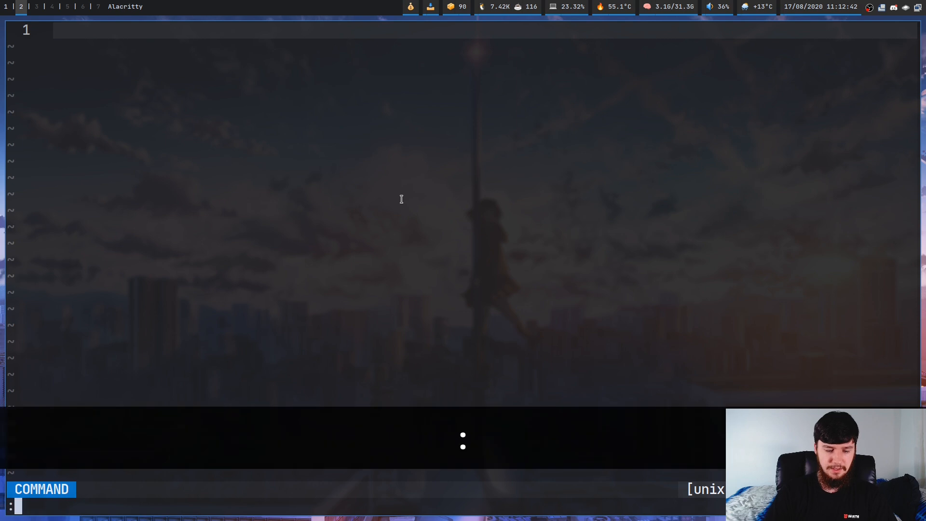
Run :VimwikiDiaryIndex to show the diary index with its 2020-08-15 entry
{"action": "type", "text": ":VimwikiInde"}
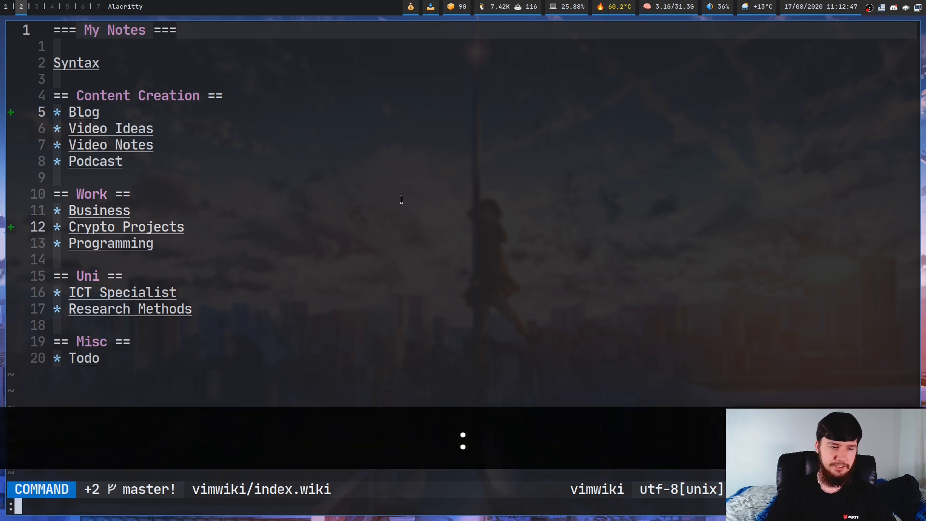
{"action": "type", "text": "Vimwi"}
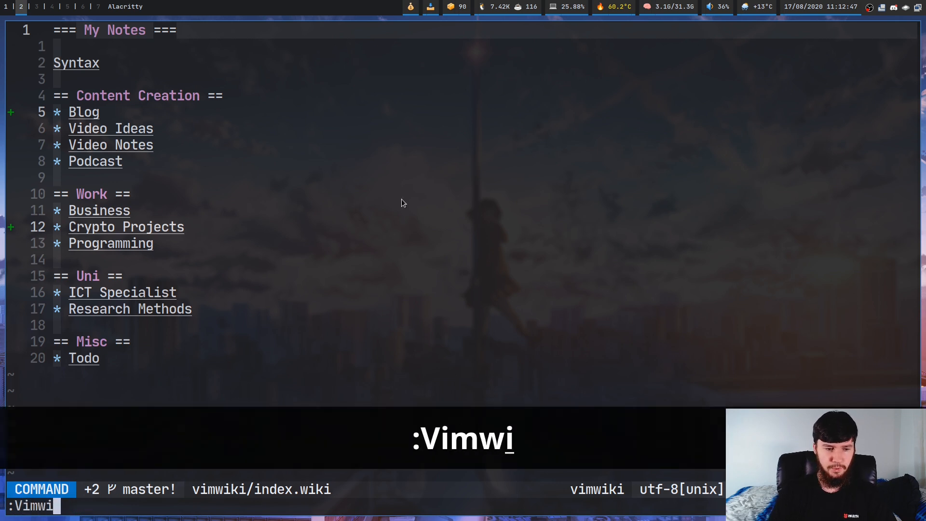
{"action": "type", "text": "kiDair"}
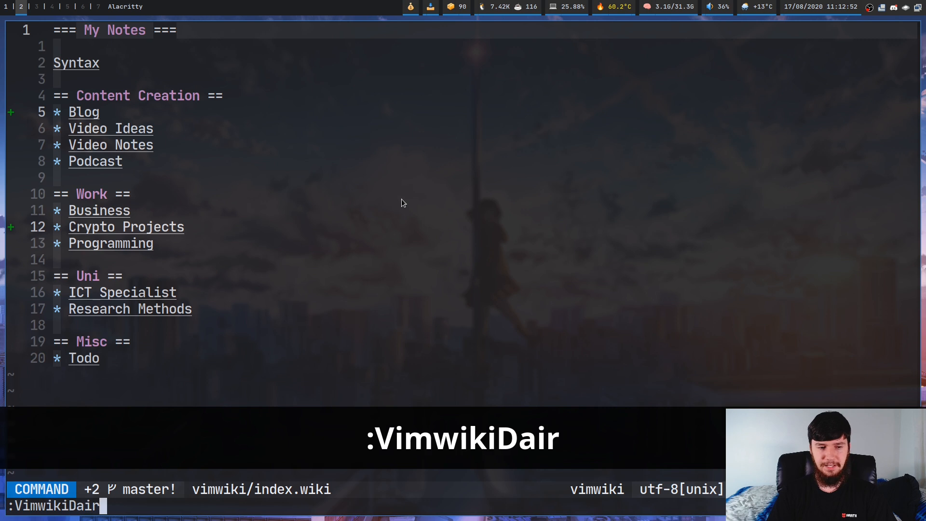
{"action": "type", "text": "y"}
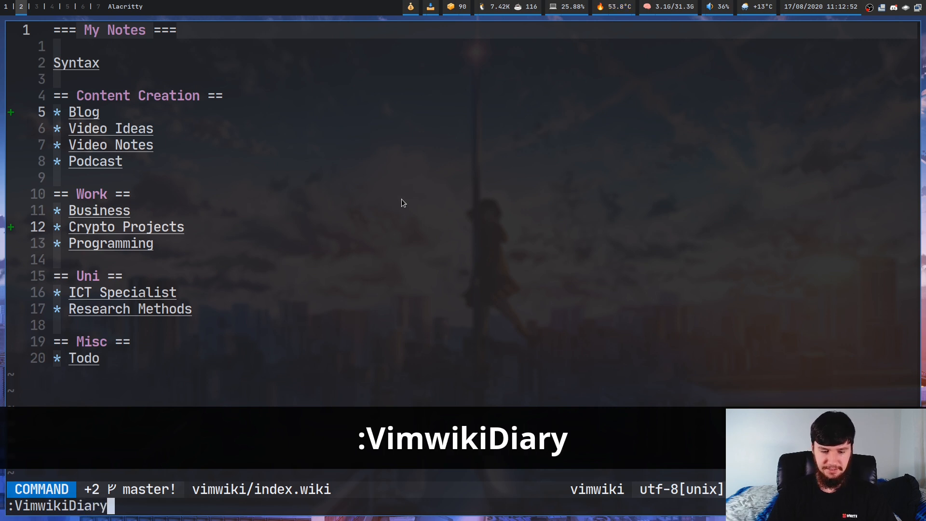
{"action": "key", "text": "Return"}
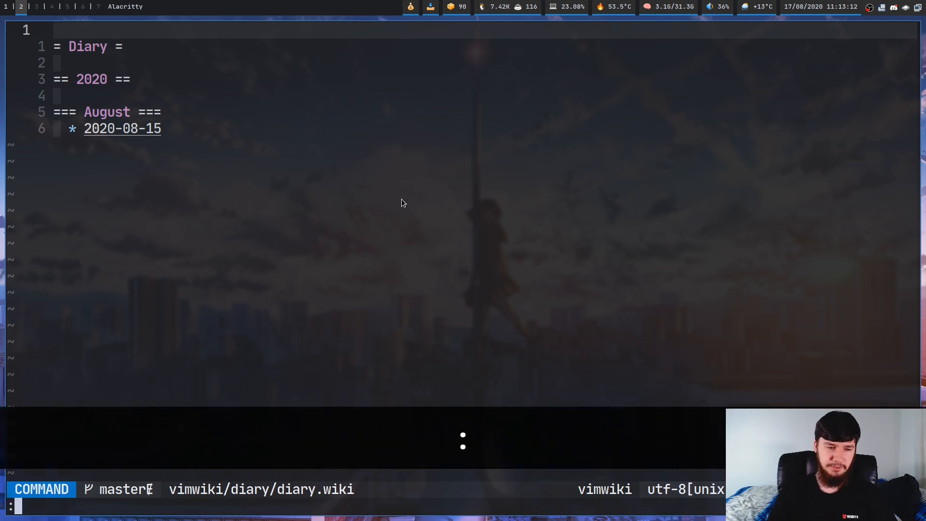
{"action": "type", "text": ":VimwikiDai"}
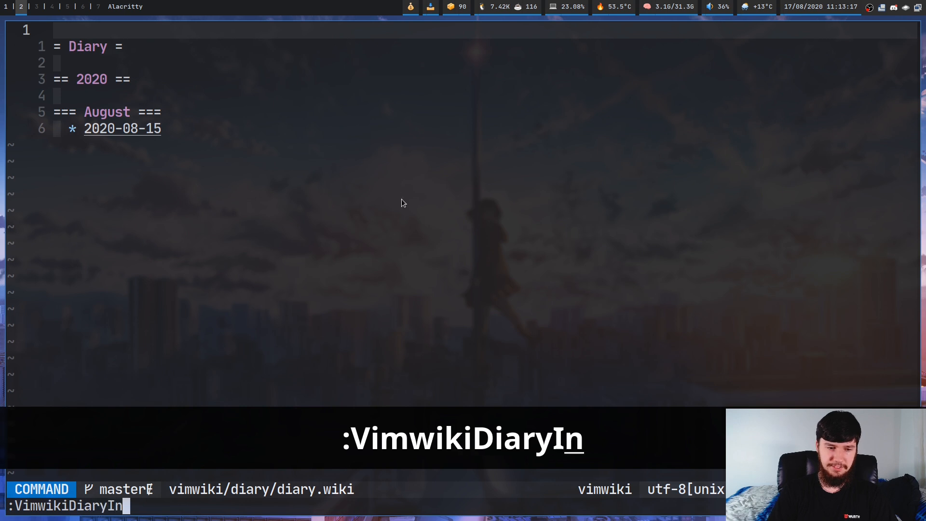
{"action": "type", "text": "dex"}
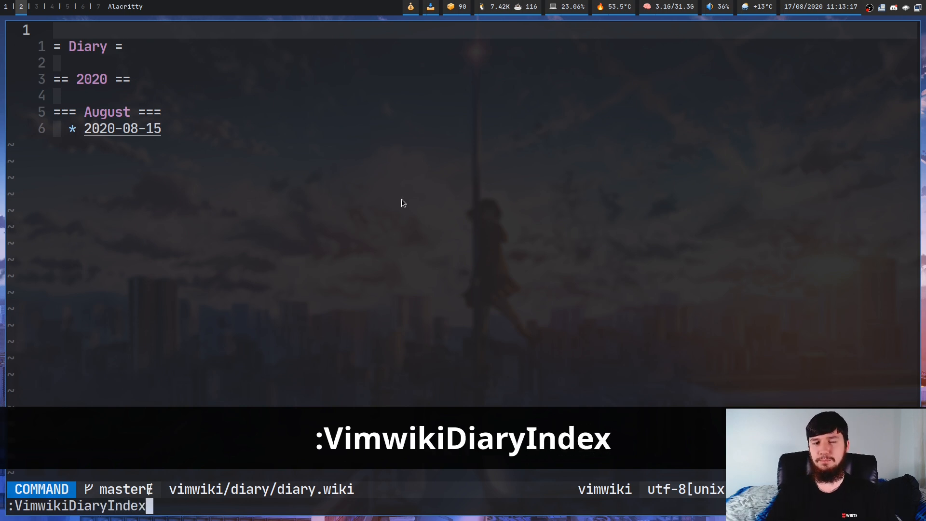
{"action": "key", "text": "Escape"}
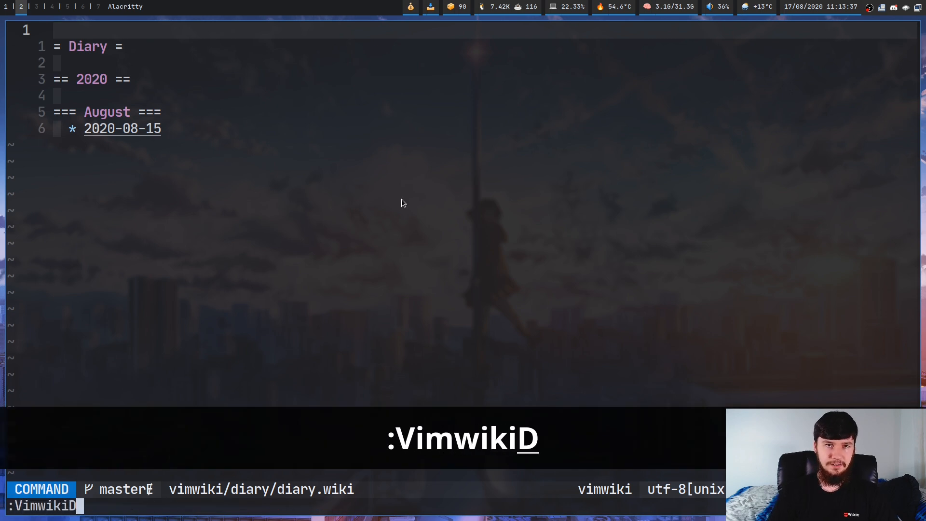
Run :VimwikiMakeDiaryNote to create the empty 2020-08-17 diary note
{"action": "type", "text": "akeDiar"}
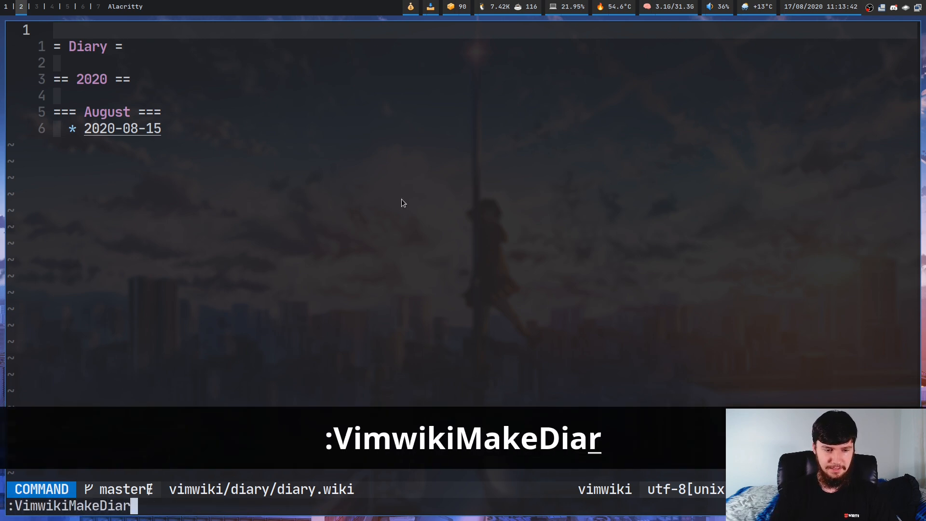
{"action": "type", "text": "yNote"}
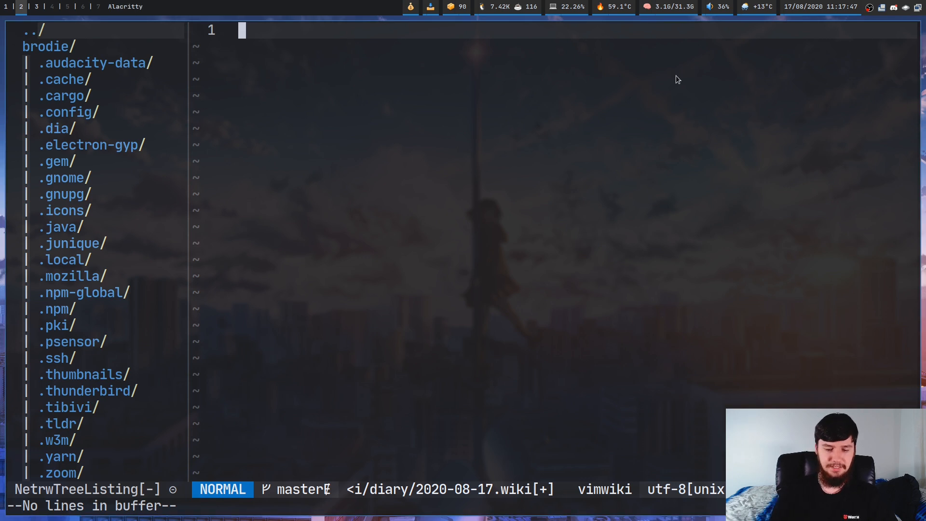
Type a '= asksdgfsdf =' heading, placeholder items 'sdsdhfgsdhf' and 'sdjkhfgh', and a [[]] link
{"action": "type", "text": "= asksdgfsdf ="}
{"action": "type", "text": "-"}
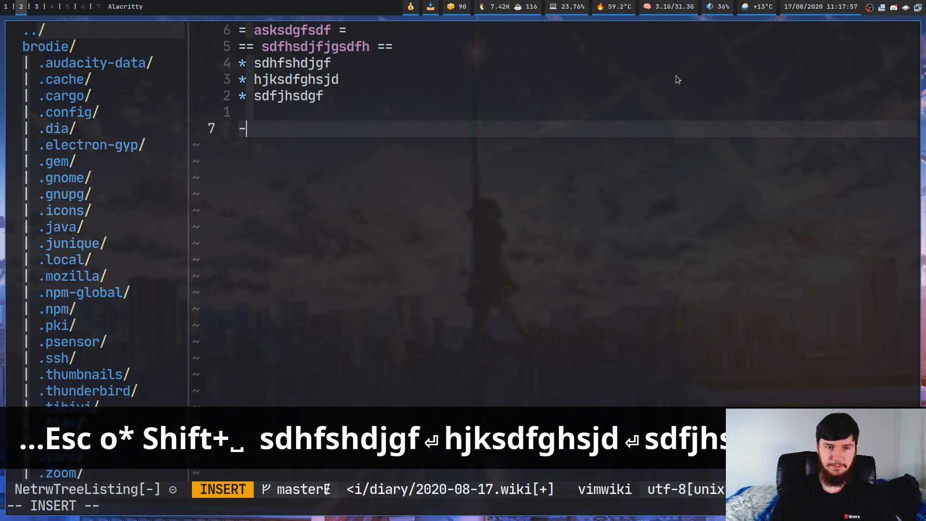
{"action": "type", "text": "sdsdhfgsdhf"}
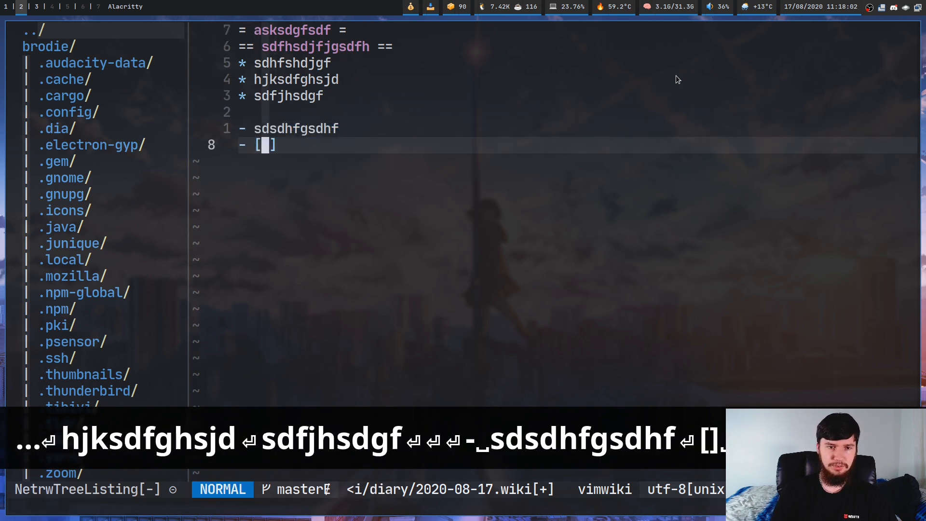
{"action": "type", "text": "sdjkhfgh"}
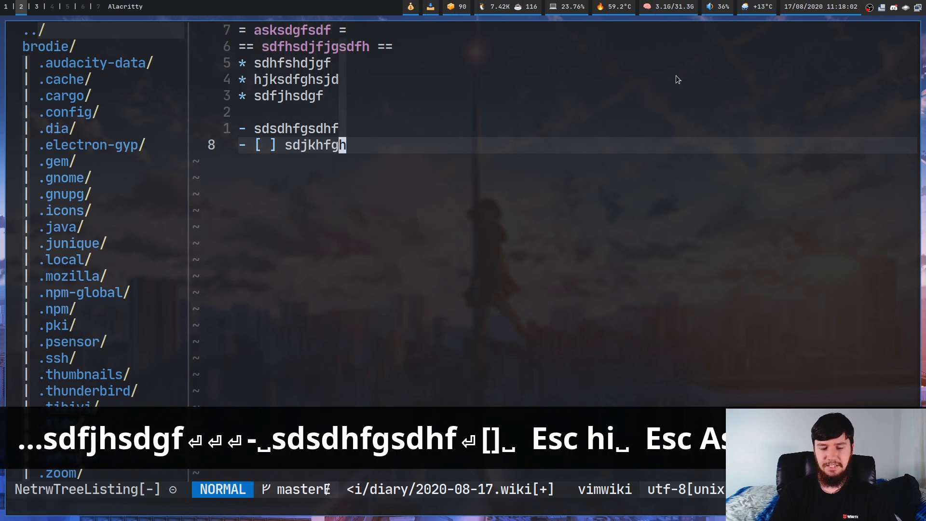
{"action": "key", "text": "o"}
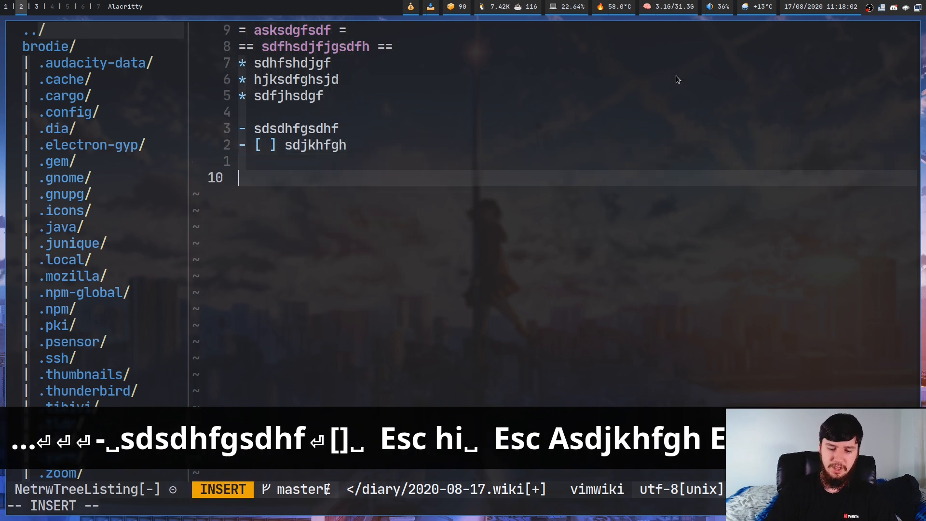
{"action": "type", "text": "[[]]"}
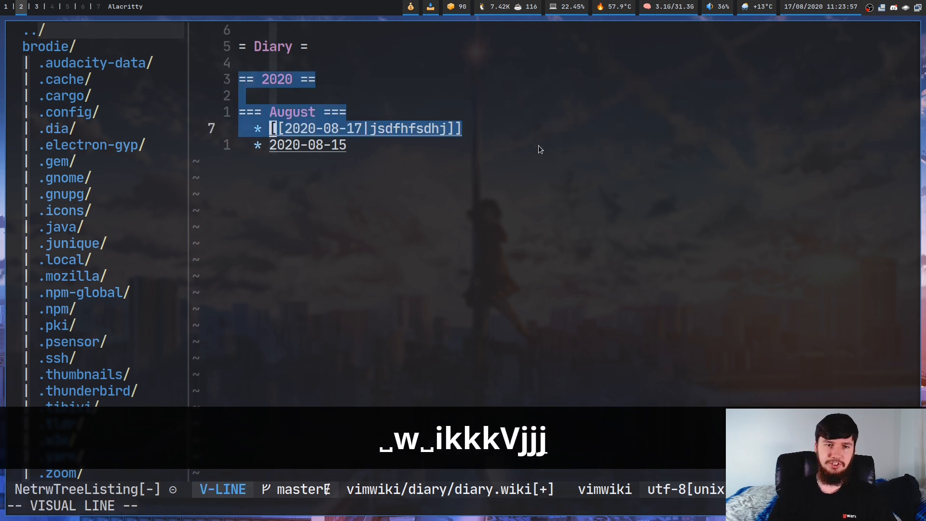
{"action": "key", "text": "x"}
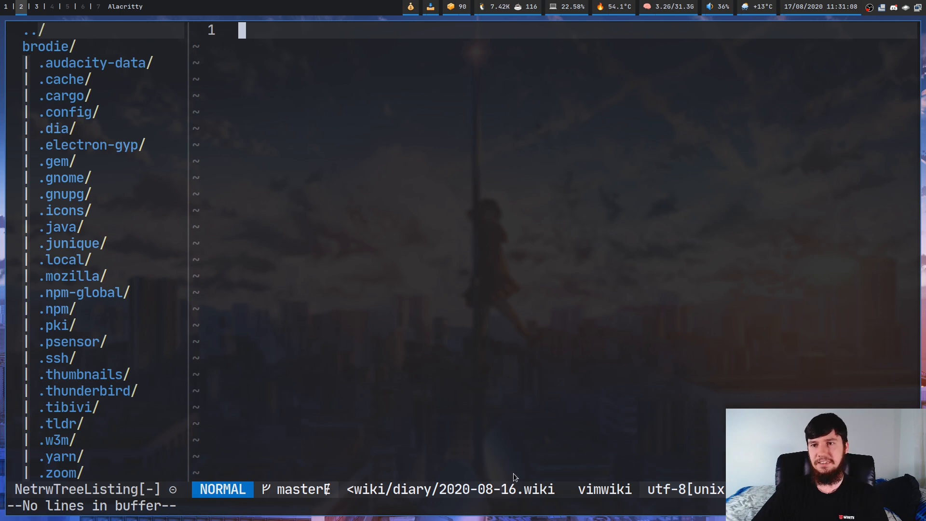
{"action": "mouse_move", "coordinate": [782, 29]}
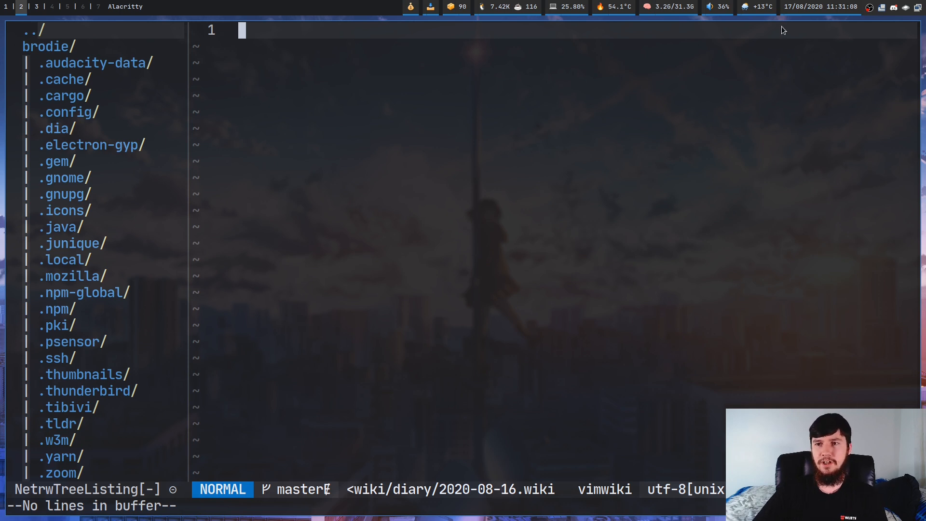
Return to the diary index past 2020-08-16 and create the next note, 2020-08-18
{"action": "key", "text": "i"}
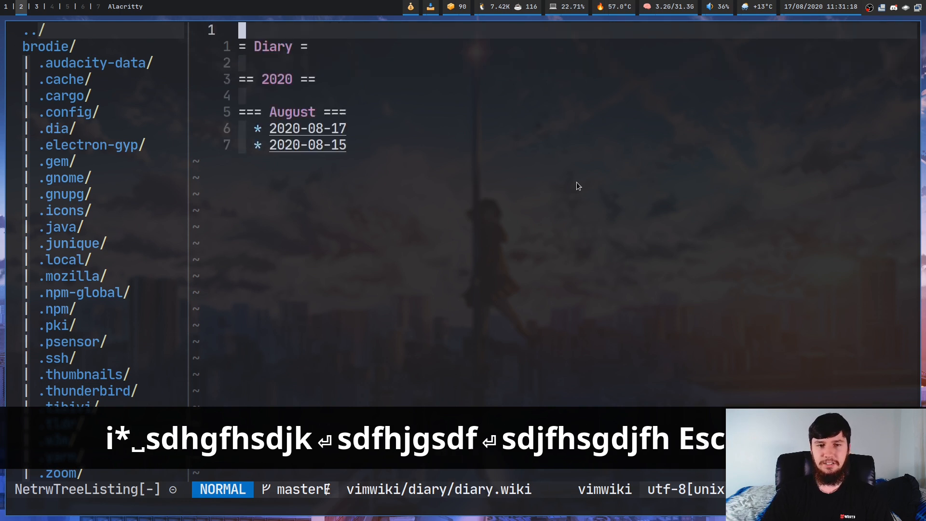
{"action": "type", "text": "2020-08-16"}
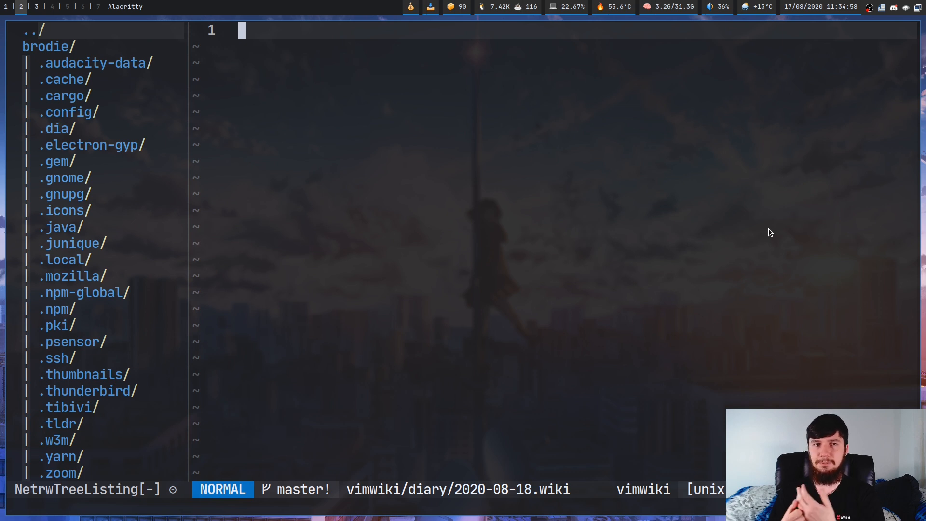
{"action": "mouse_move", "coordinate": [471, 222]}
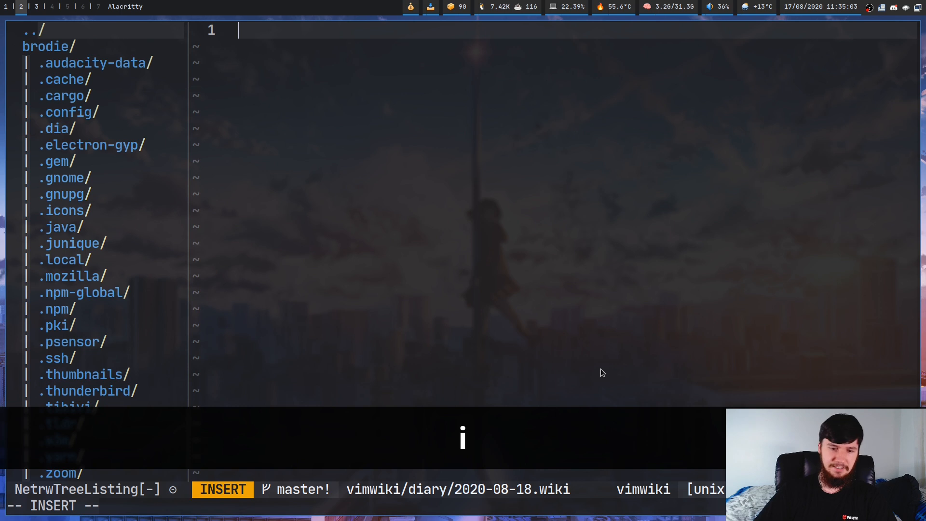
Add a '* sdhjfgshd' bullet, then step between neighbouring diary days with Ctrl+Up/Down
{"action": "type", "text": "* sdhjfgshdjgf"}
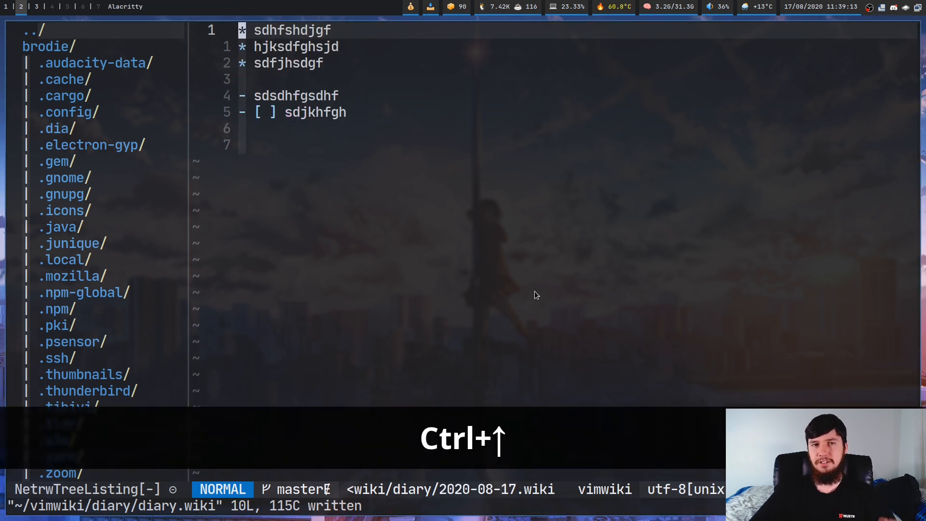
{"action": "key", "text": "Ctrl+Up"}
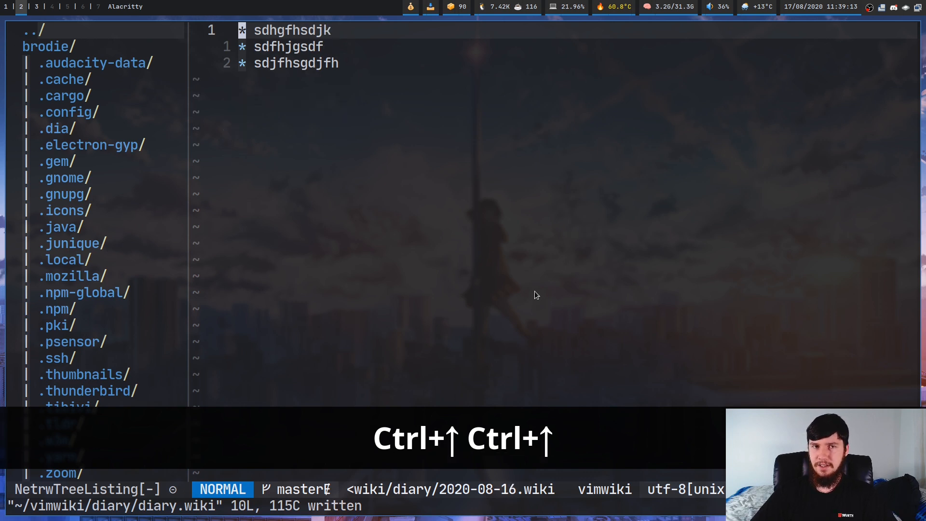
{"action": "key", "text": "ctrl+Down"}
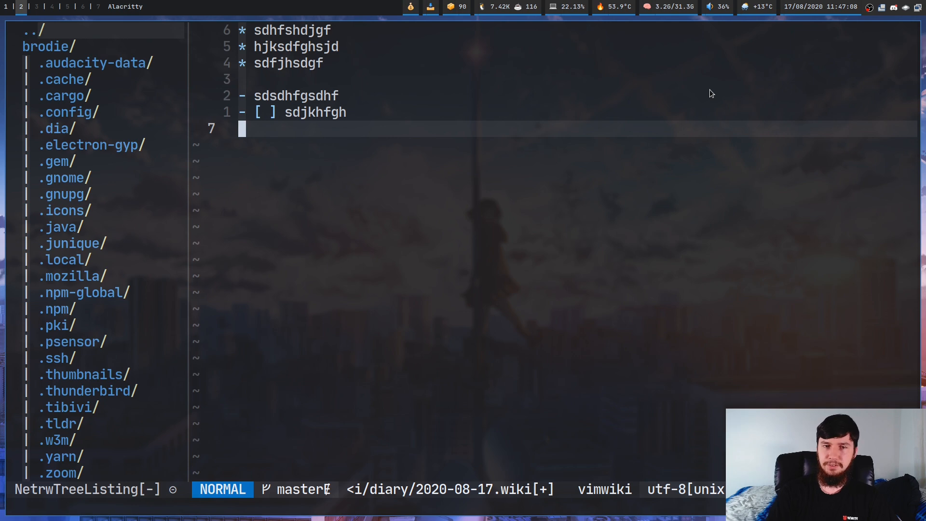
Open index.wiki in a second, enlarged window and add a [[diary/2020-08-17]] link line
{"action": "key", "text": "Alt+Super+j"}
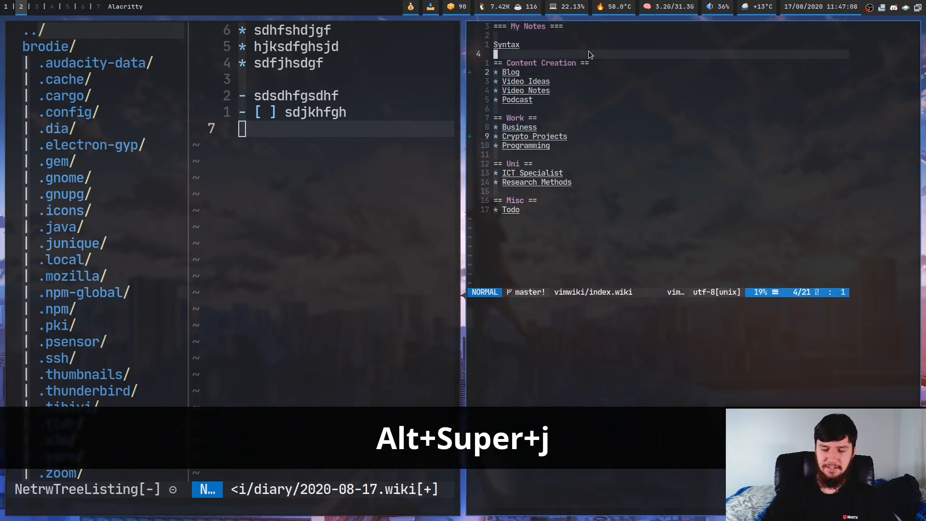
{"action": "key", "text": "ctrl+="}
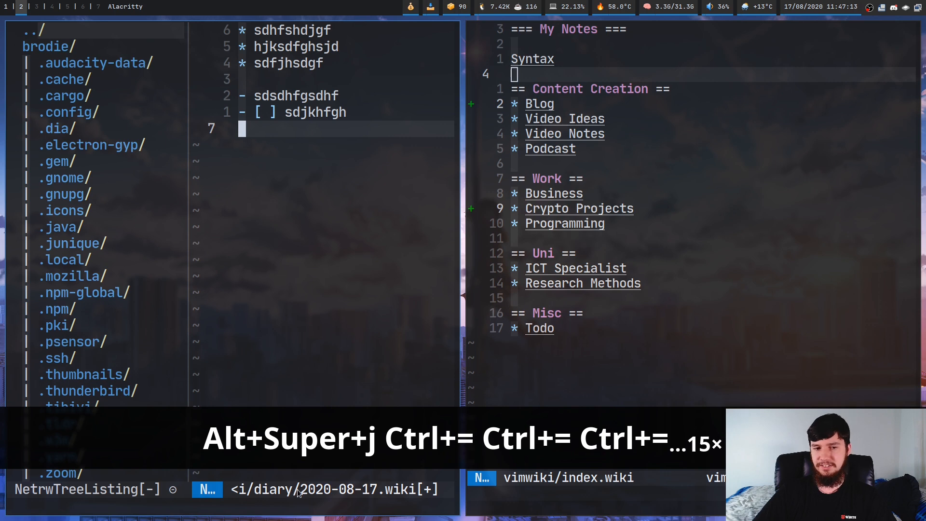
{"action": "key", "text": "Super+f"}
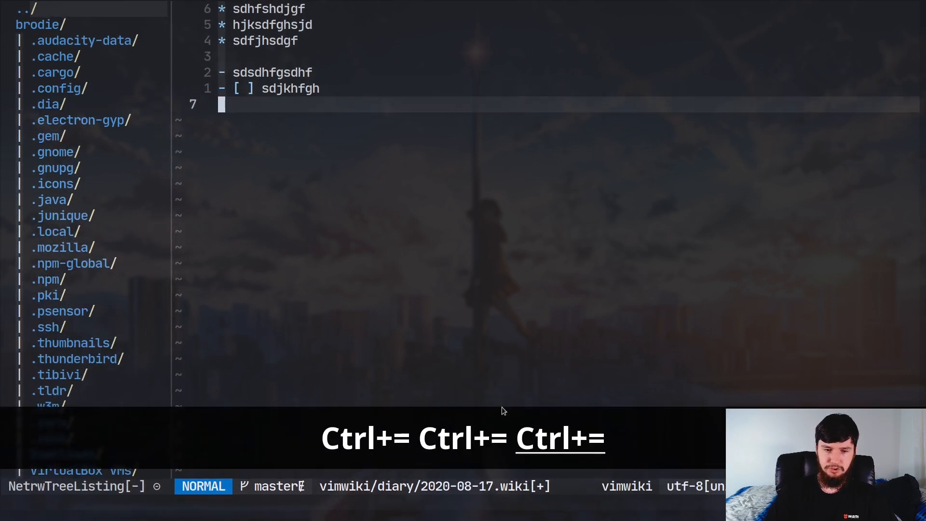
{"action": "key", "text": "Super+f"}
{"action": "type", "text": "[[d"}
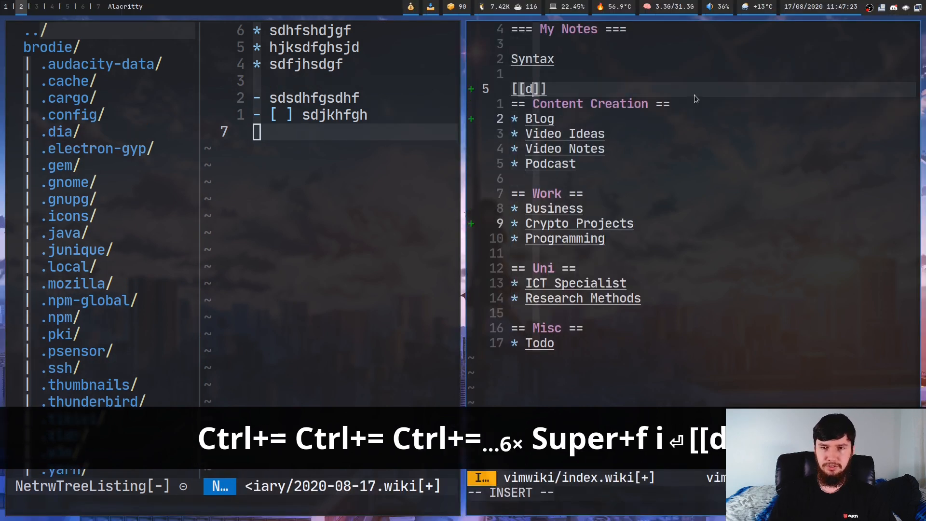
{"action": "type", "text": "iary/2020-08-17"}
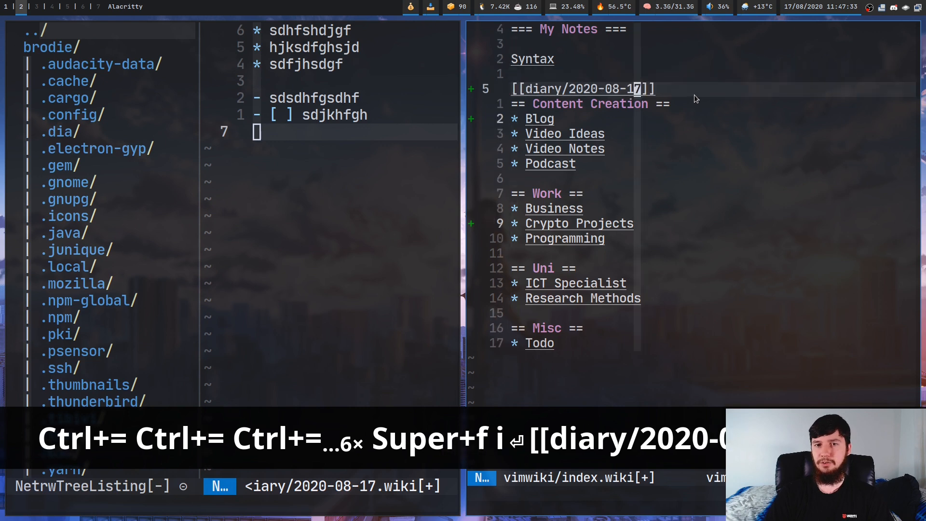
{"action": "key", "text": "enter"}
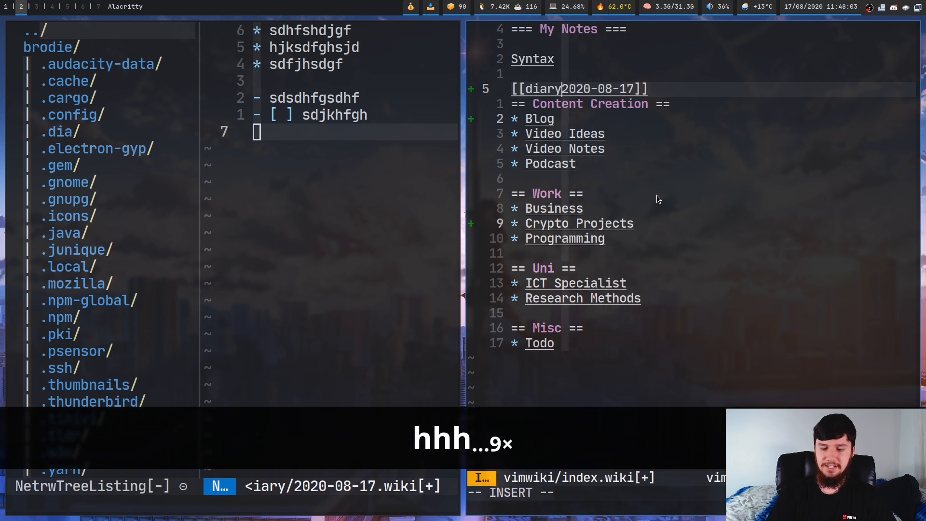
Change the index link to diary:2020-08-16 and reopen the diary index
{"action": "type", "text": ":"}
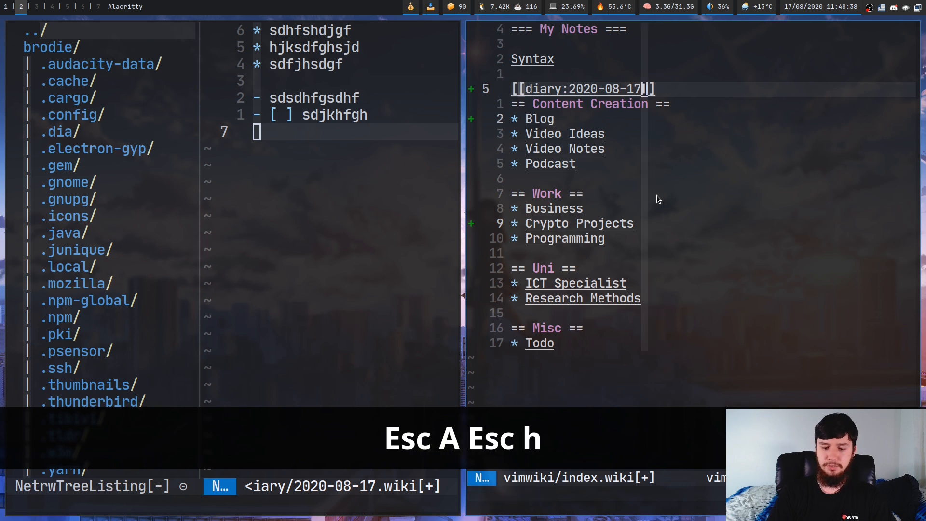
{"action": "type", "text": "6"}
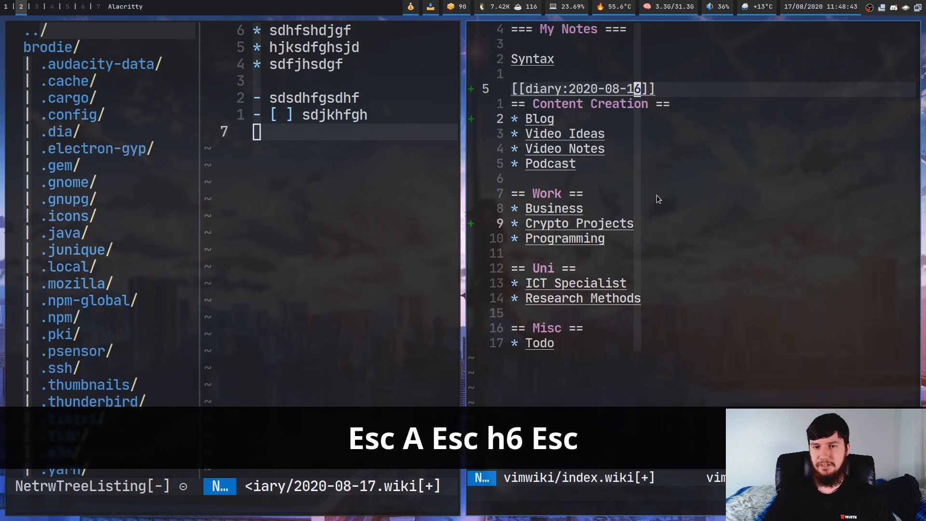
{"action": "key", "text": "Return"}
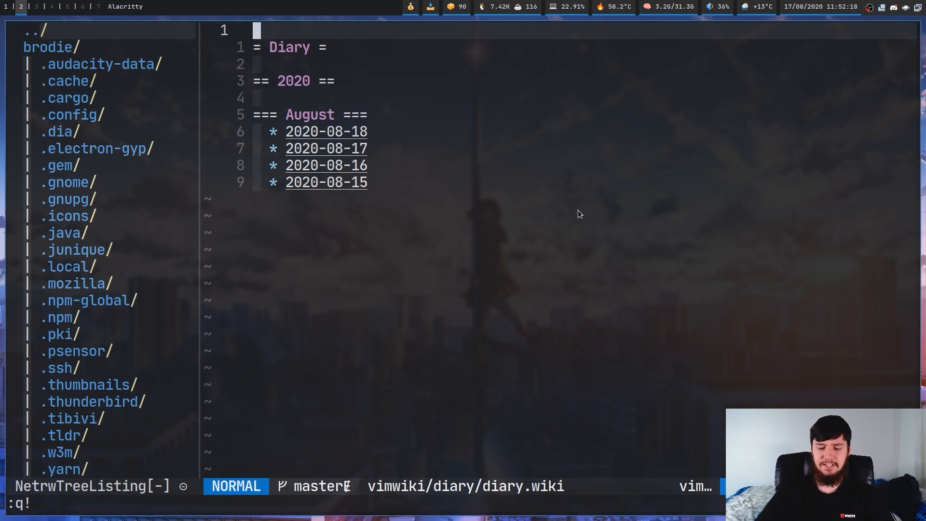
{"action": "type", "text": ":Calendar"}
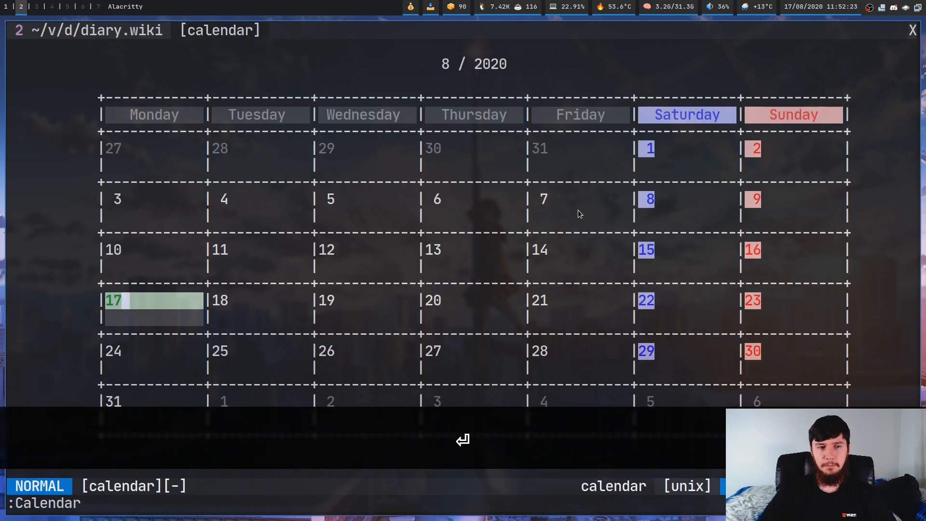
{"action": "key", "text": "k"}
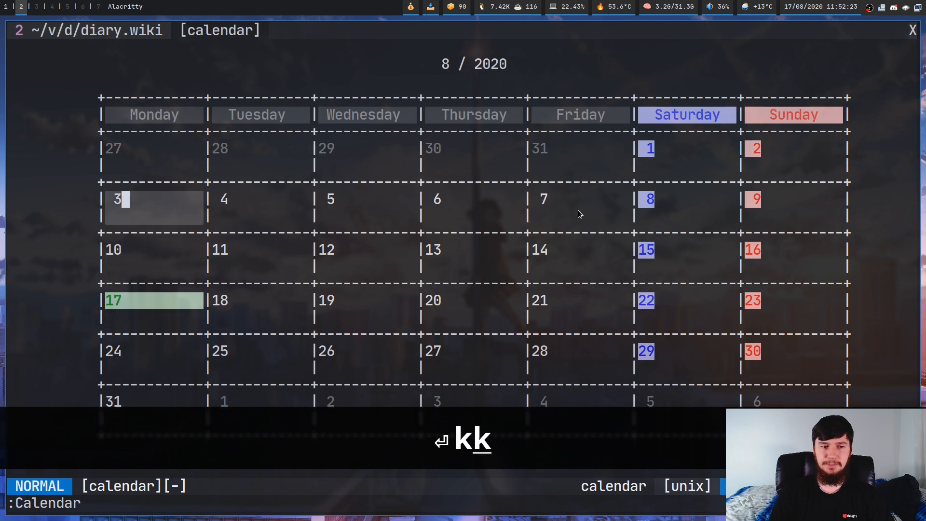
{"action": "key", "text": "j"}
{"action": "type", "text": ":q!"}
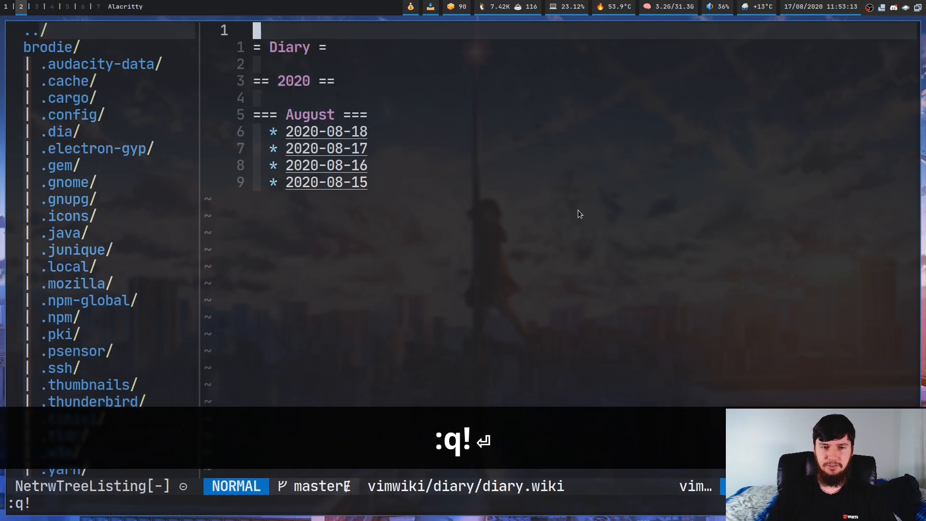
Close the calendar, open init.vim, and search /vimwiki to reach the auto_diary_index setting
{"action": "key", "text": "j"}
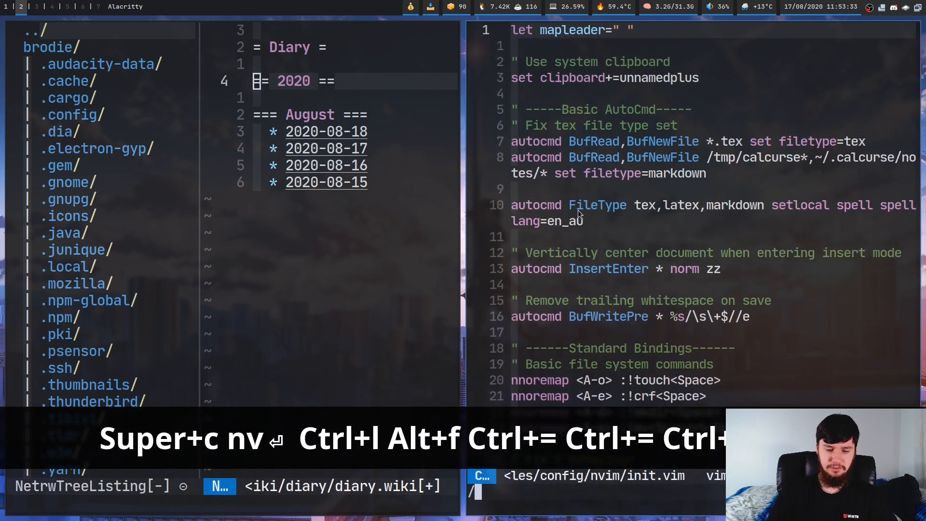
{"action": "type", "text": "/vimwiki"}
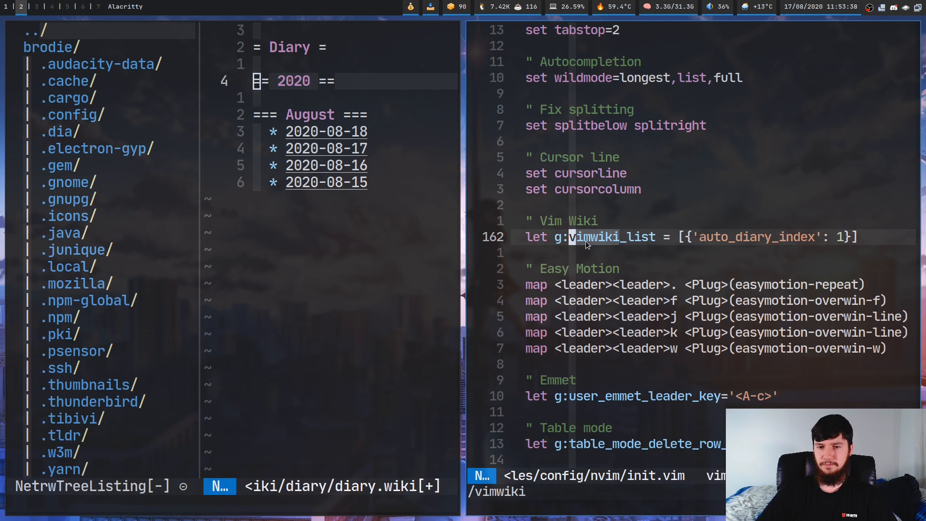
{"action": "mouse_move", "coordinate": [697, 238]}
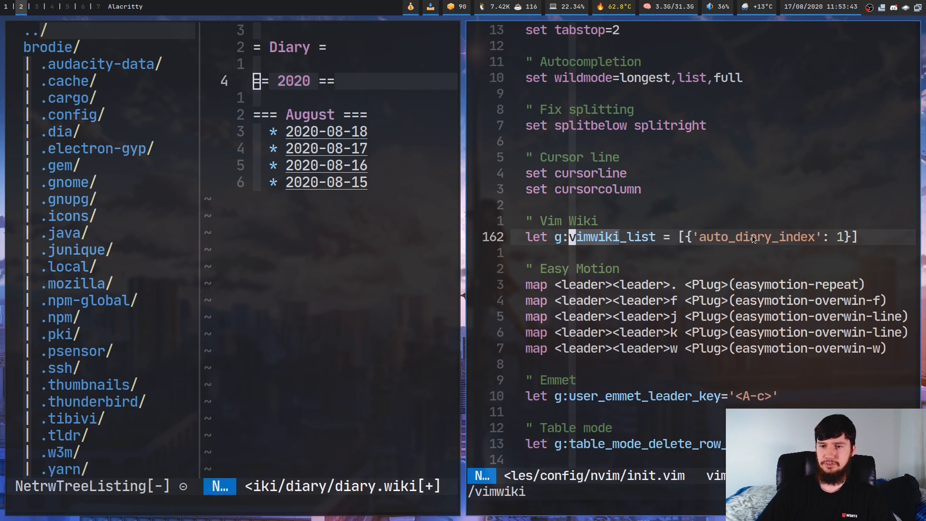
{"action": "mouse_move", "coordinate": [847, 236]}
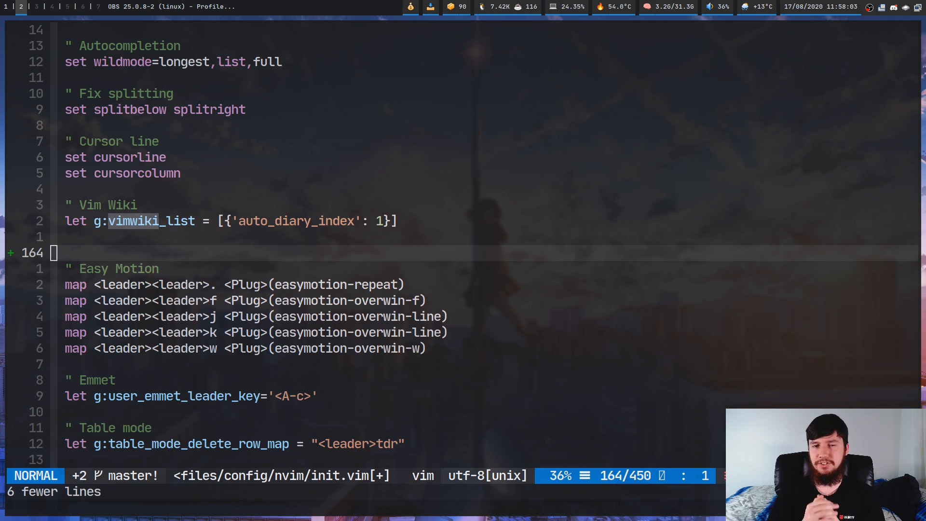
Insert a g:vimwiki_diary_months block with Russian month names below g:vimwiki_list
{"action": "key", "text": "k"}
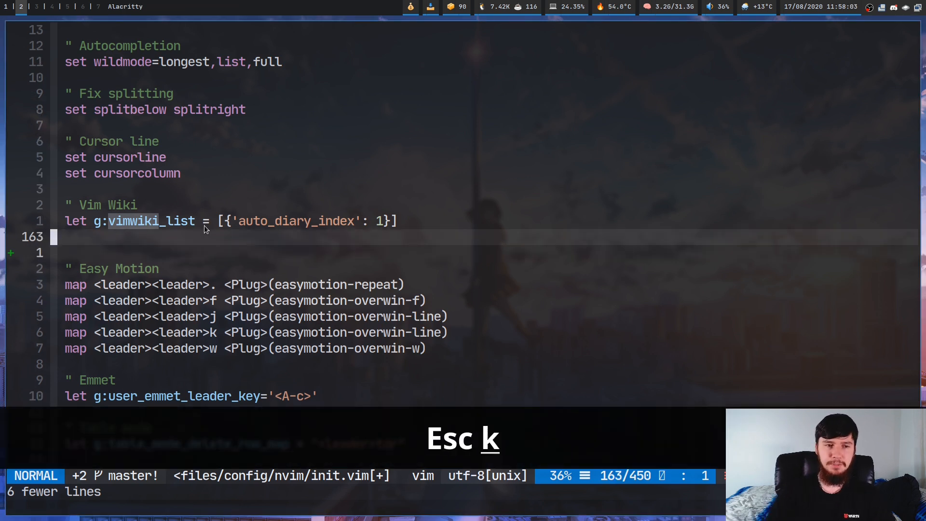
{"action": "key", "text": "o"}
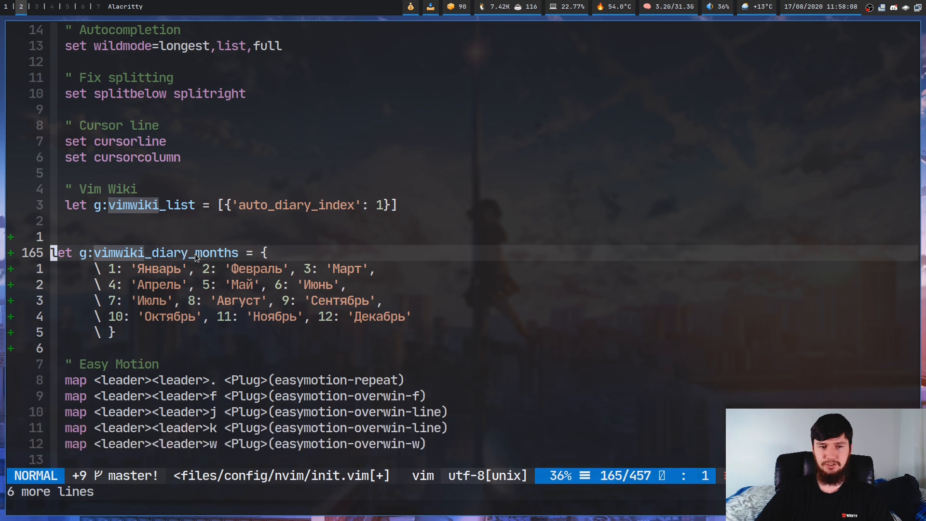
{"action": "mouse_move", "coordinate": [113, 274]}
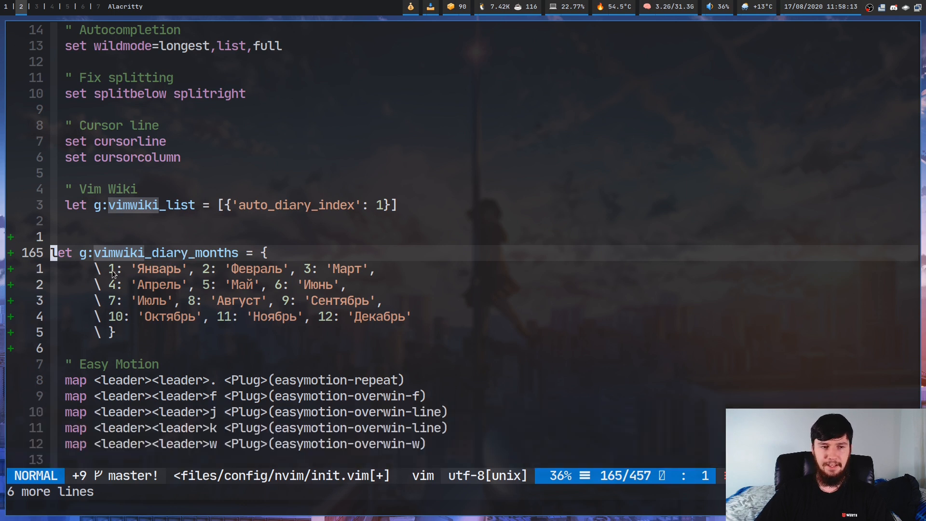